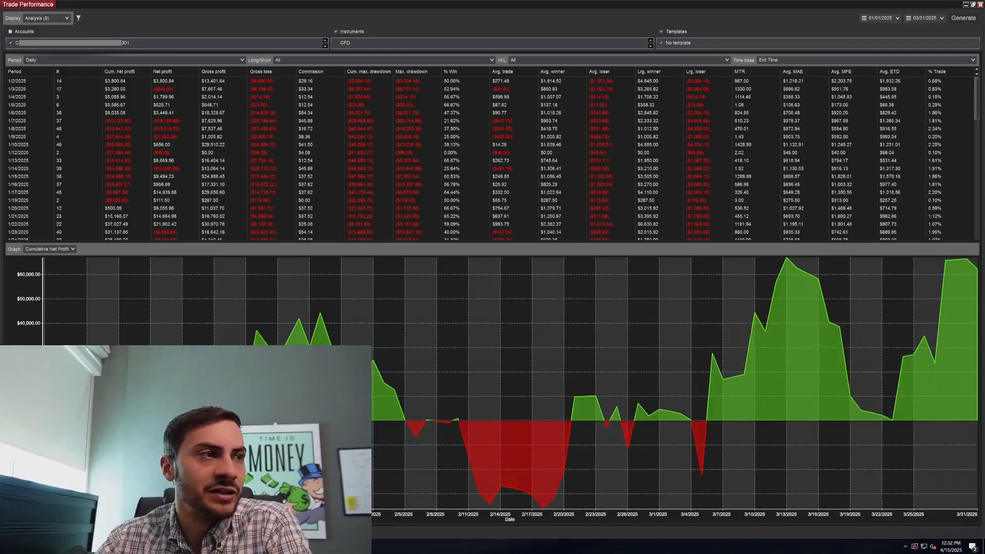
Switch the Display setting from Analysis to Summary for the 1/1/2025–3/31/2025 report.
{"action": "left_click", "coordinate": [45, 18]}
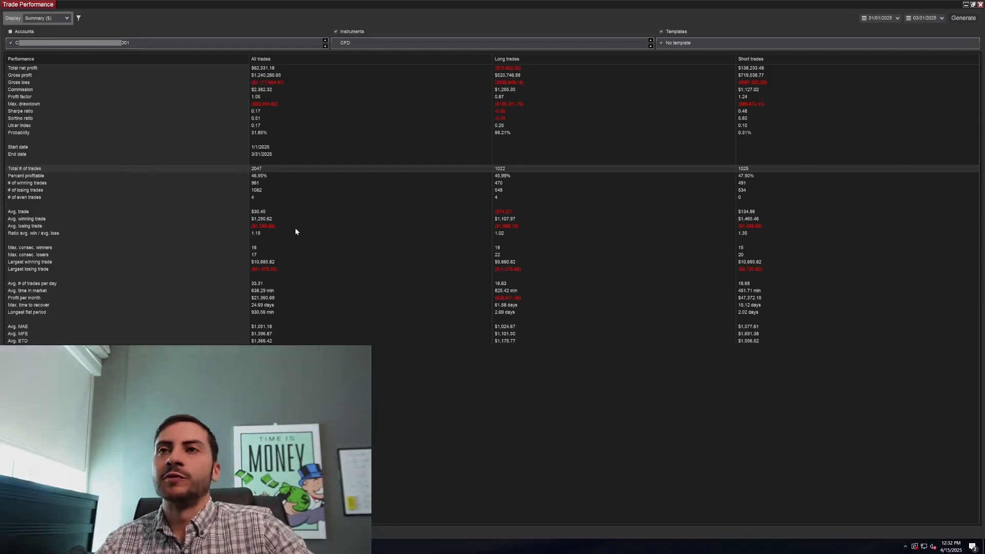
{"action": "mouse_move", "coordinate": [140, 254]}
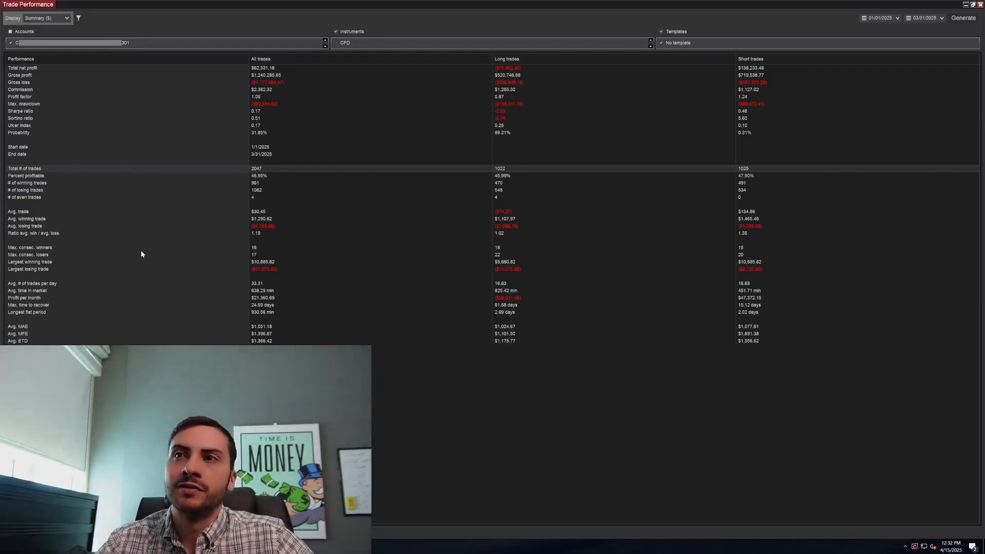
{"action": "mouse_move", "coordinate": [139, 279]}
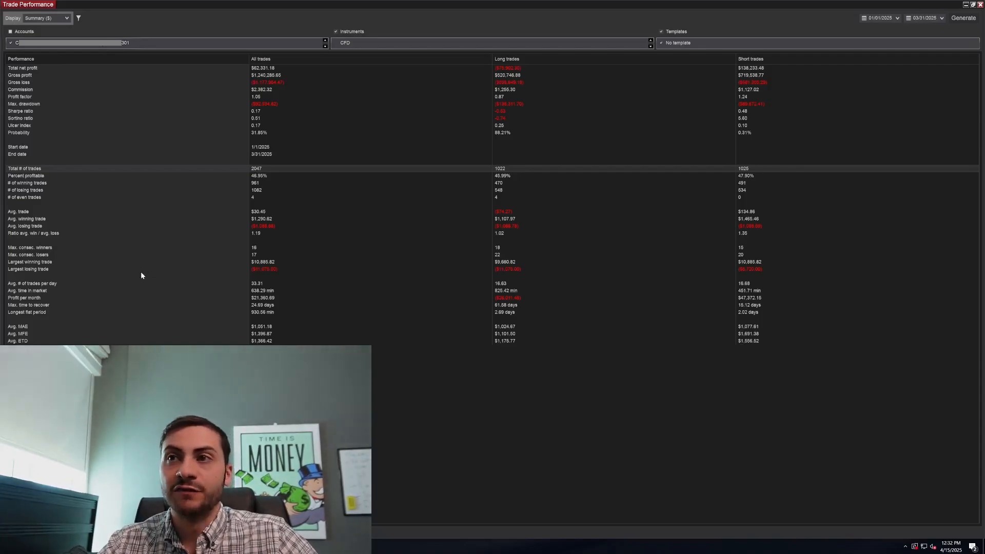
{"action": "mouse_move", "coordinate": [167, 331]}
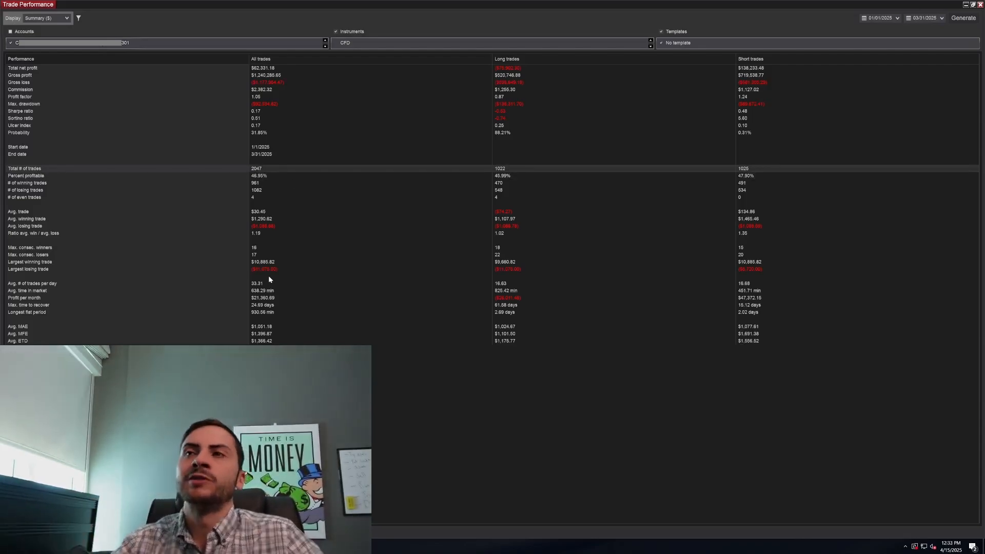
{"action": "mouse_move", "coordinate": [267, 178]}
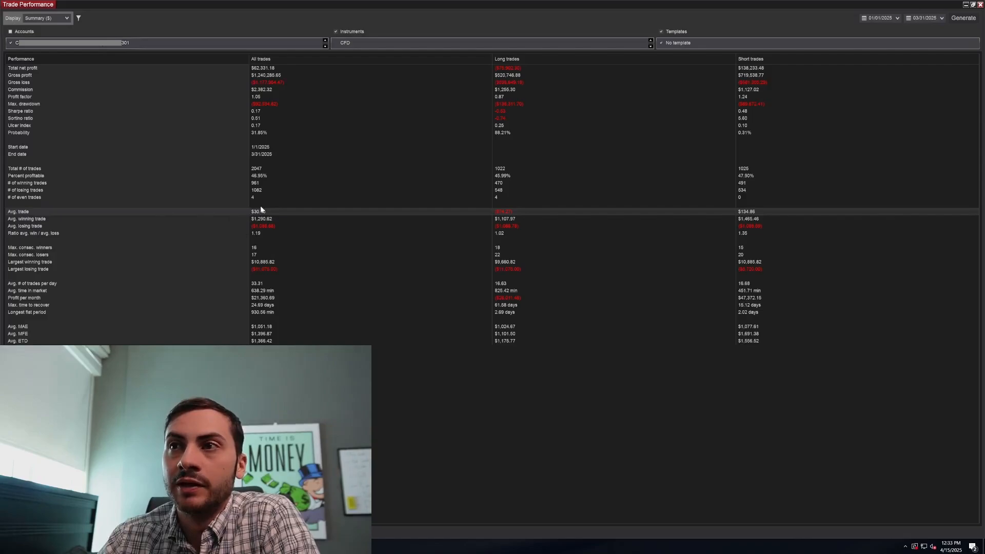
{"action": "mouse_move", "coordinate": [248, 256]}
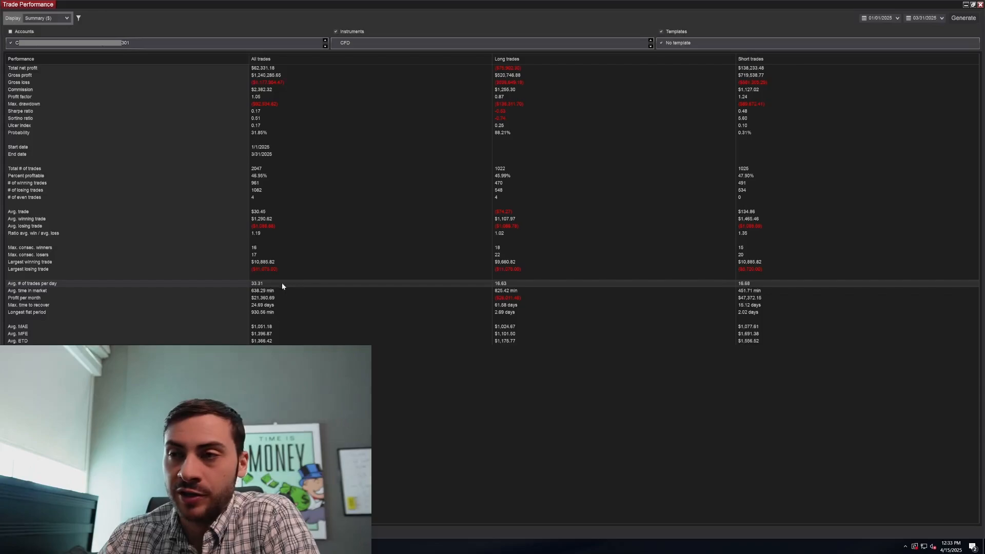
{"action": "mouse_move", "coordinate": [339, 255]}
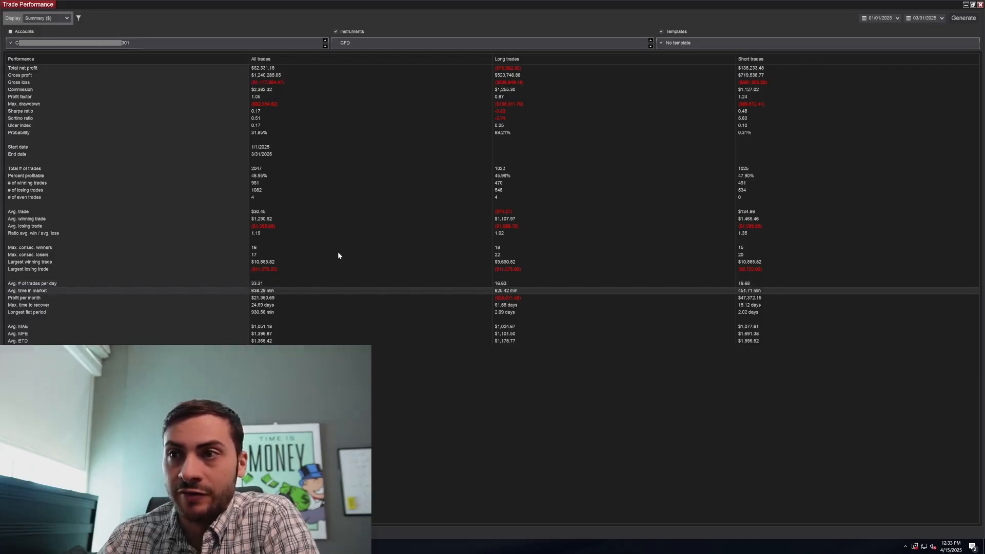
{"action": "mouse_move", "coordinate": [266, 296]}
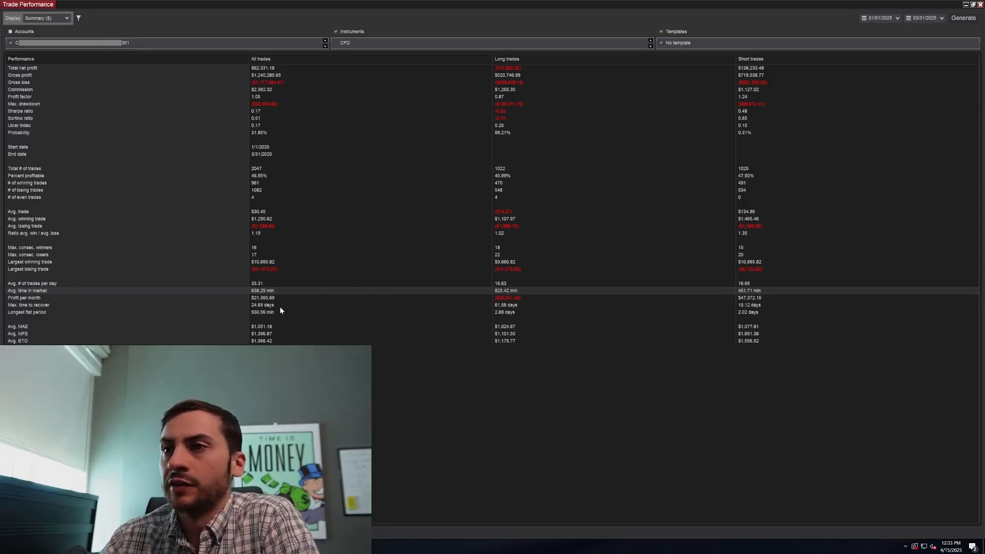
{"action": "mouse_move", "coordinate": [252, 212]}
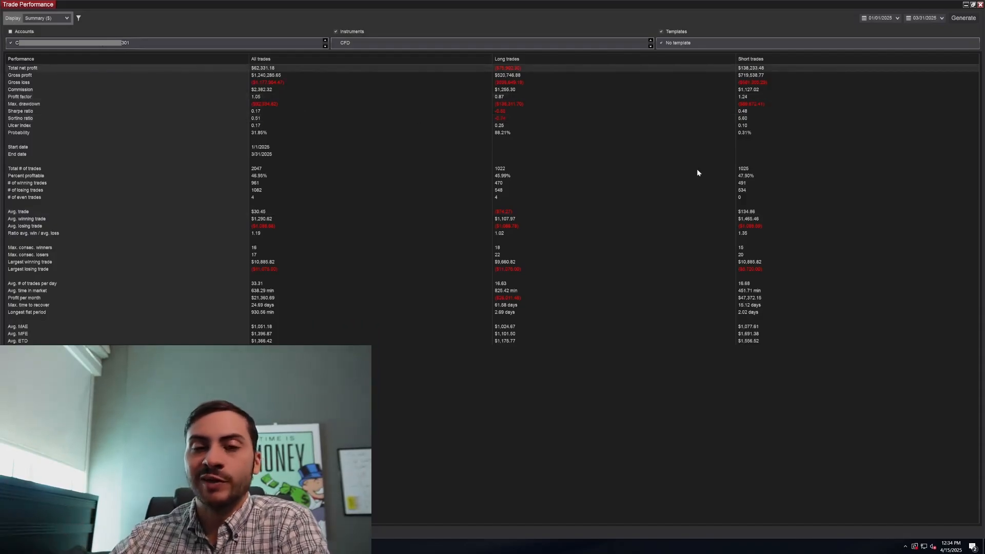
{"action": "mouse_move", "coordinate": [589, 176]}
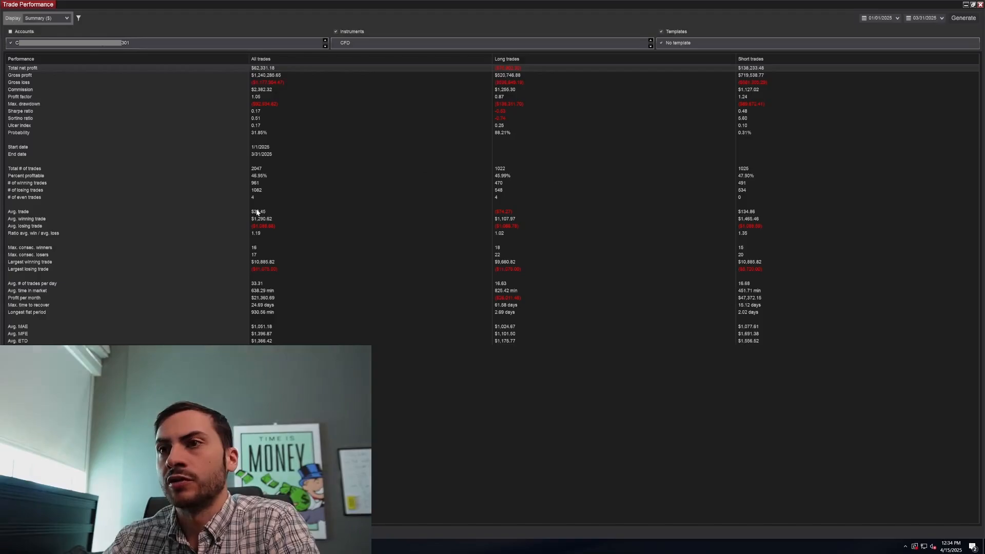
{"action": "mouse_move", "coordinate": [247, 209]}
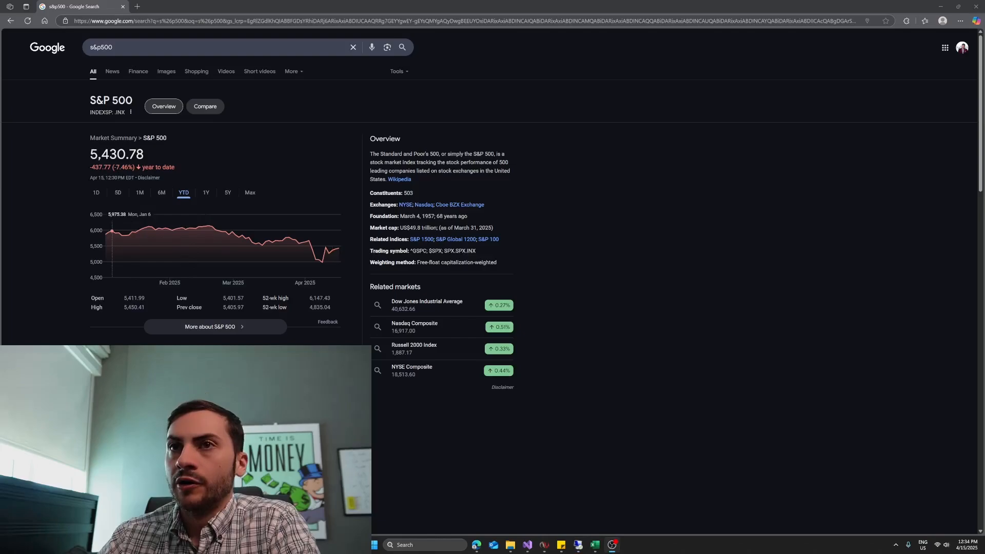
{"action": "mouse_move", "coordinate": [270, 243]}
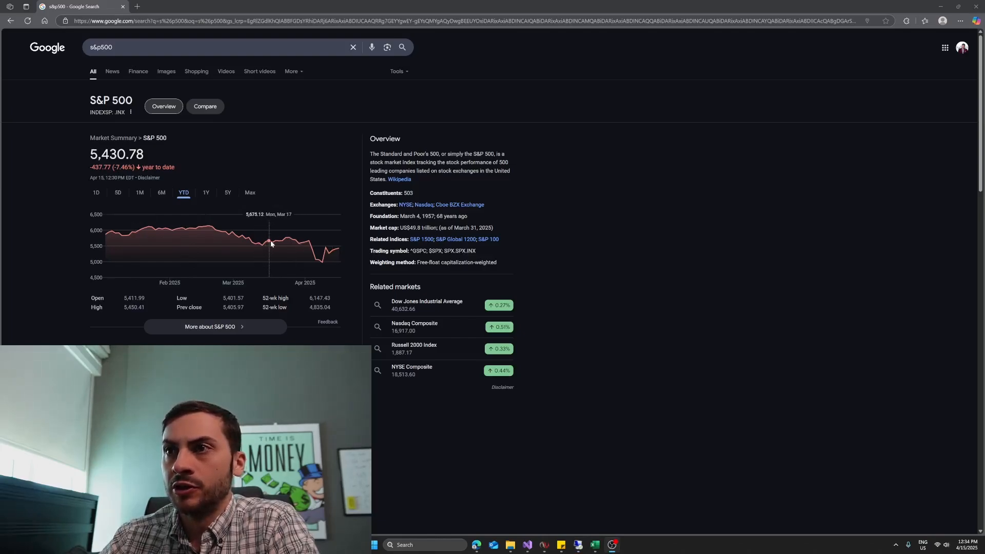
{"action": "mouse_move", "coordinate": [305, 243]}
{"action": "type", "text": "vix"}
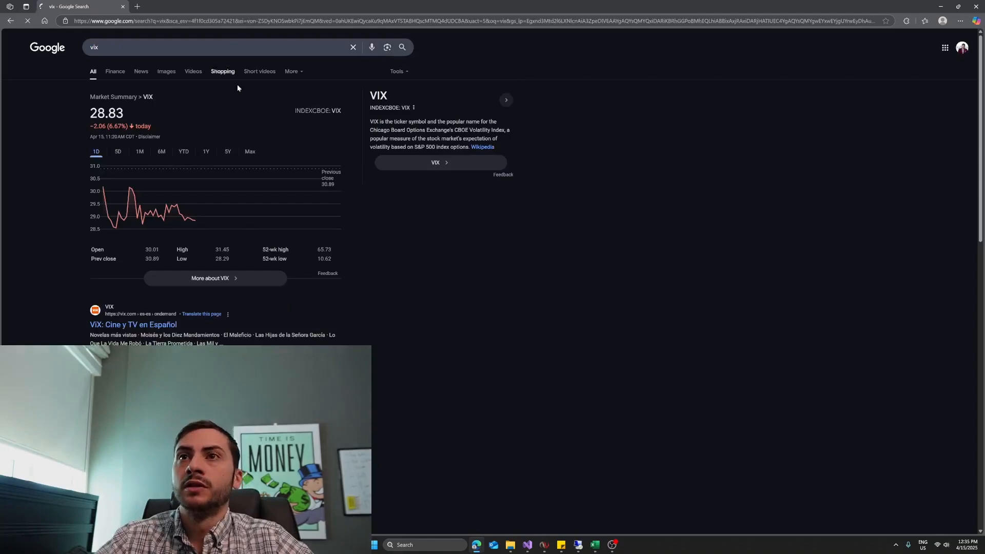
Widen the VIX chart range to YTD, then to Max to see its full history.
{"action": "left_click", "coordinate": [184, 152]}
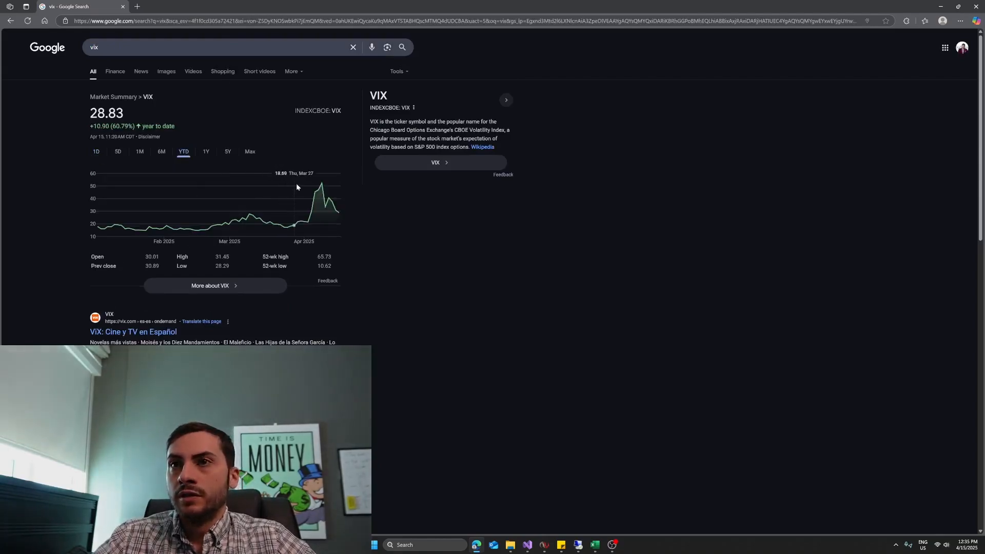
{"action": "mouse_move", "coordinate": [321, 184]}
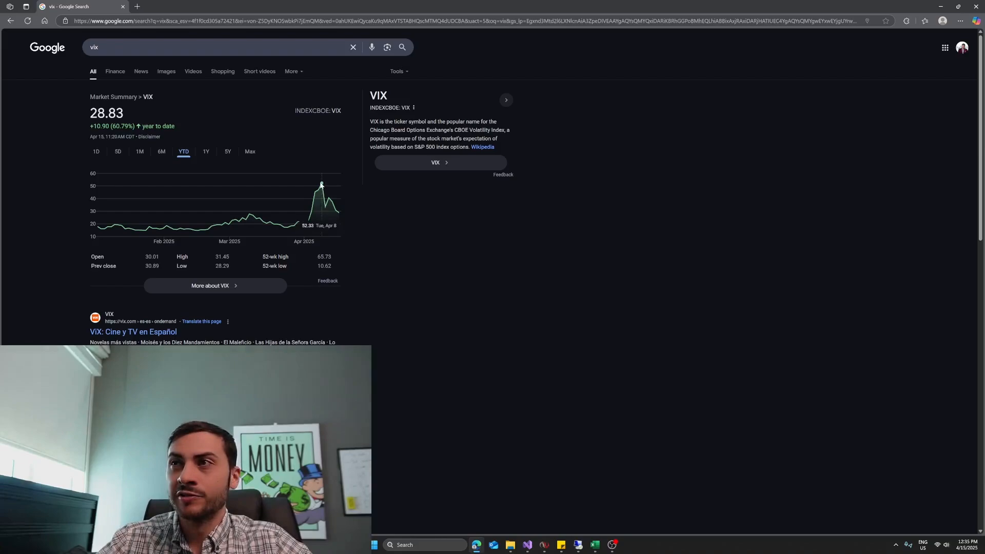
{"action": "left_click", "coordinate": [249, 152]}
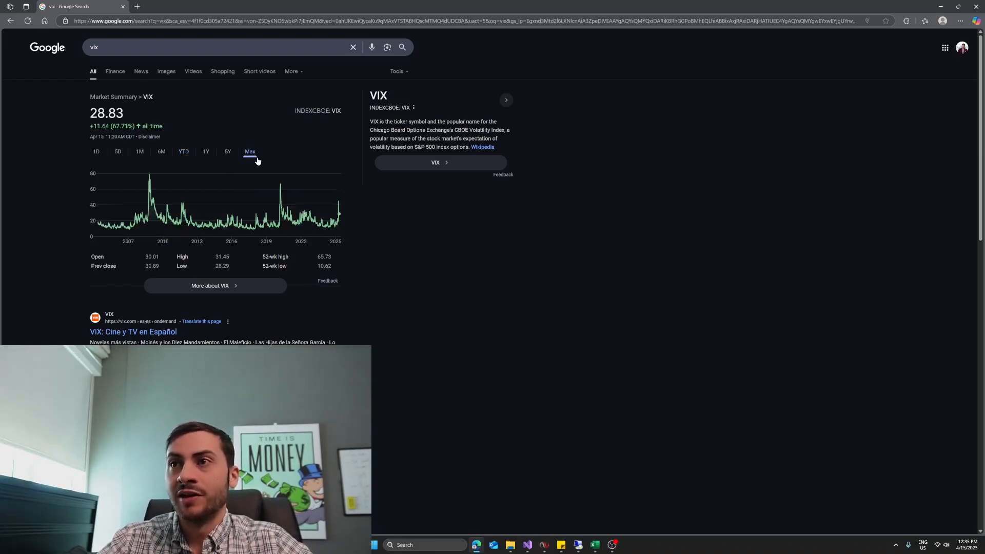
{"action": "mouse_move", "coordinate": [282, 206]}
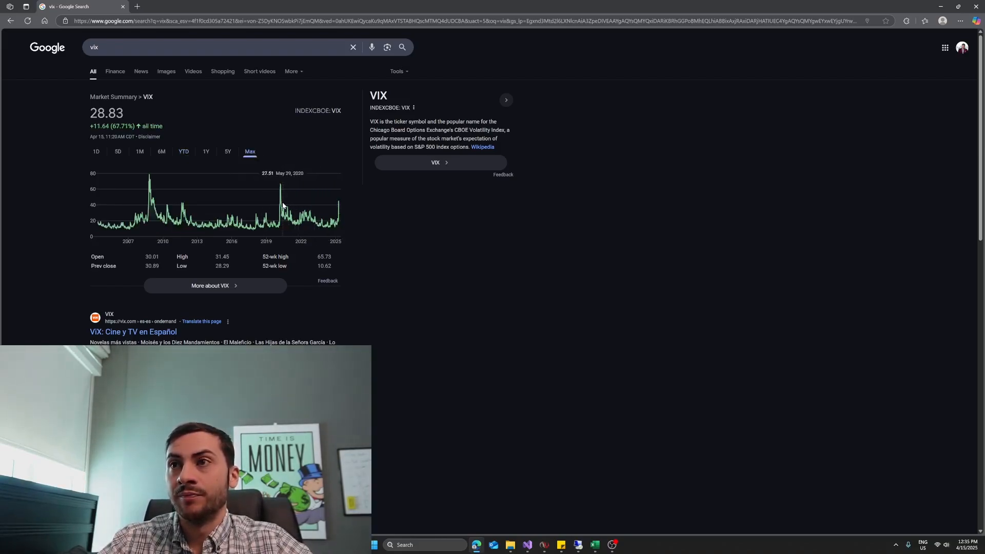
{"action": "mouse_move", "coordinate": [281, 200]}
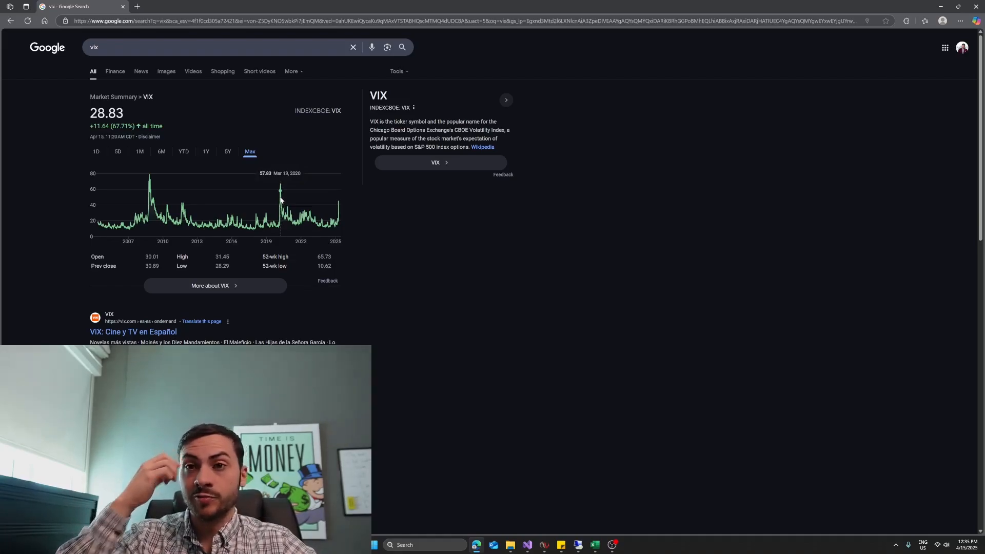
{"action": "mouse_move", "coordinate": [341, 212]}
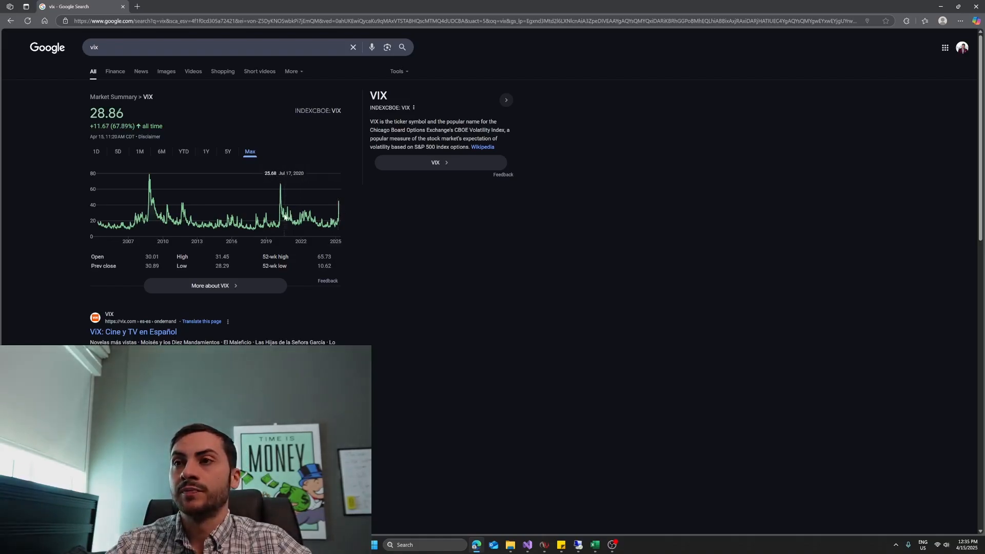
{"action": "mouse_move", "coordinate": [337, 209]}
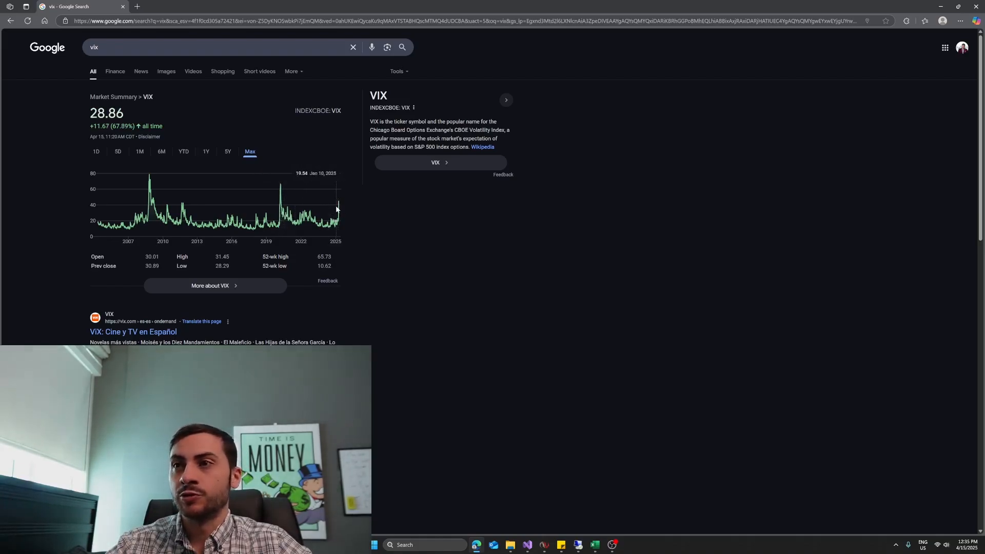
{"action": "mouse_move", "coordinate": [338, 203]}
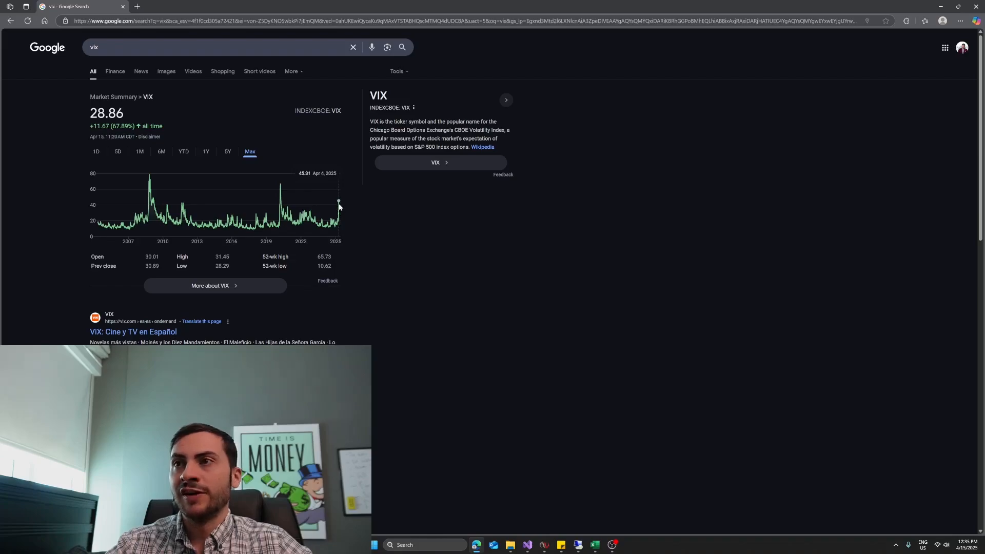